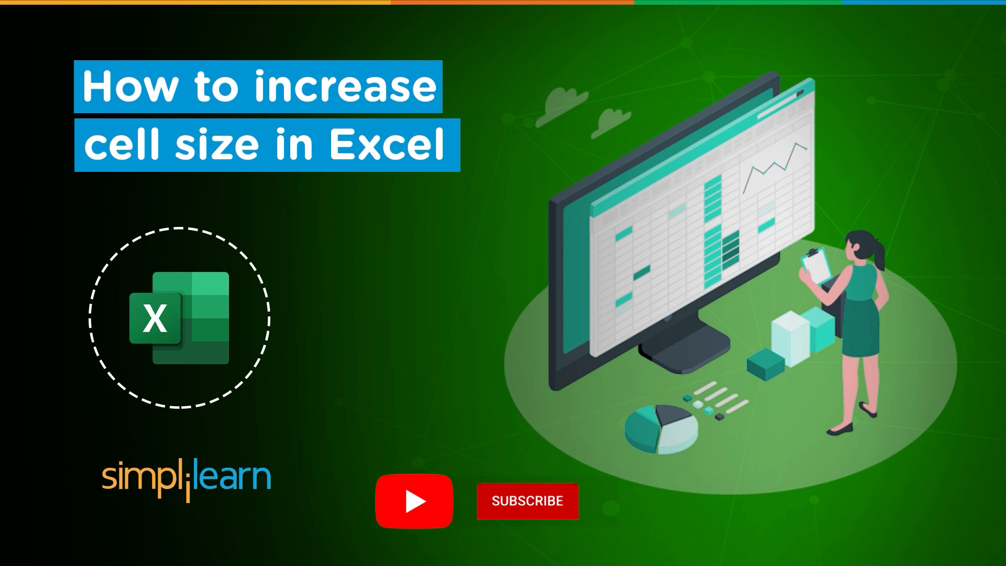
Enlarge the sheet view and check the sizing options for column A and row 1.
{"action": "left_click", "coordinate": [527, 501]}
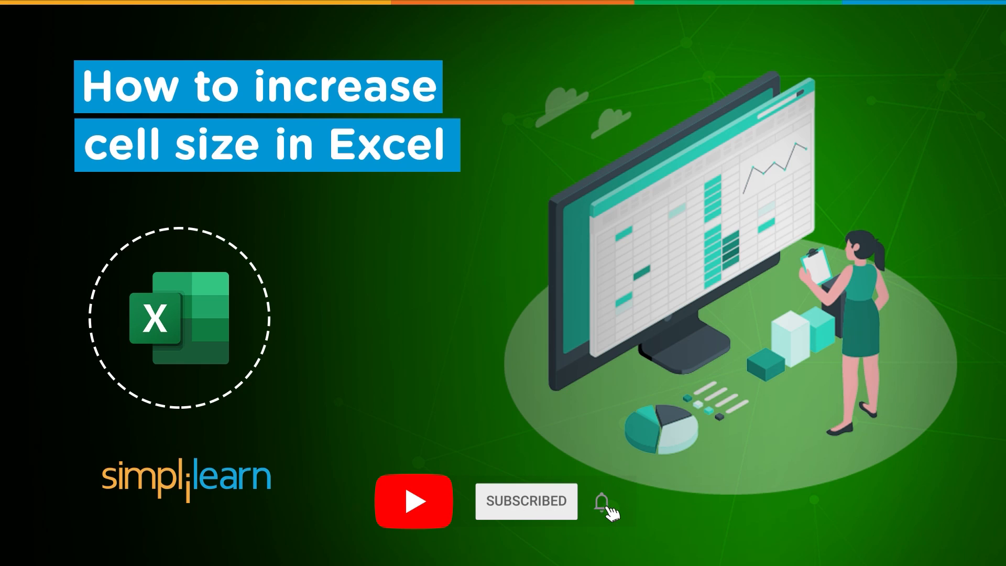
{"action": "left_click", "coordinate": [601, 501]}
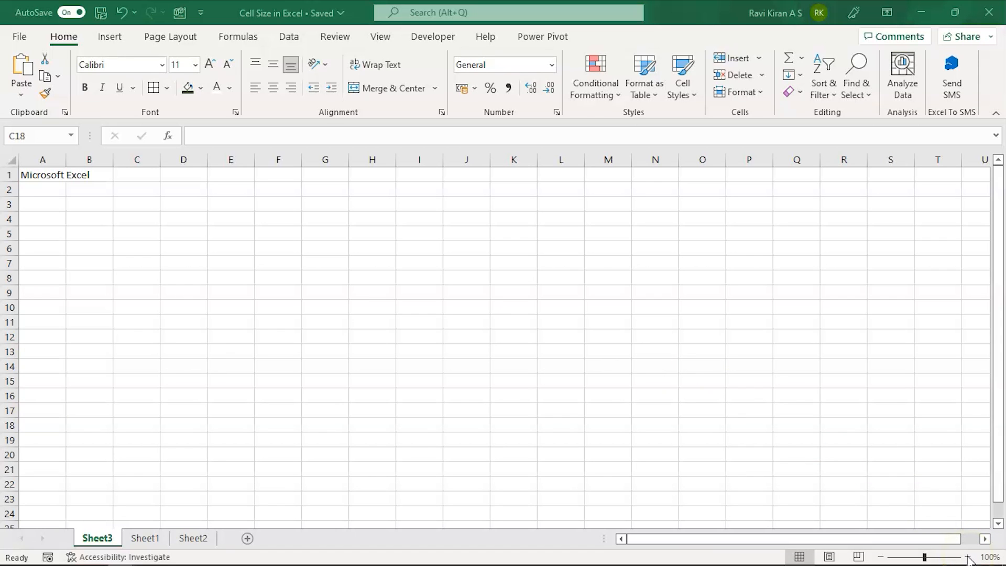
{"action": "left_click", "coordinate": [969, 557]}
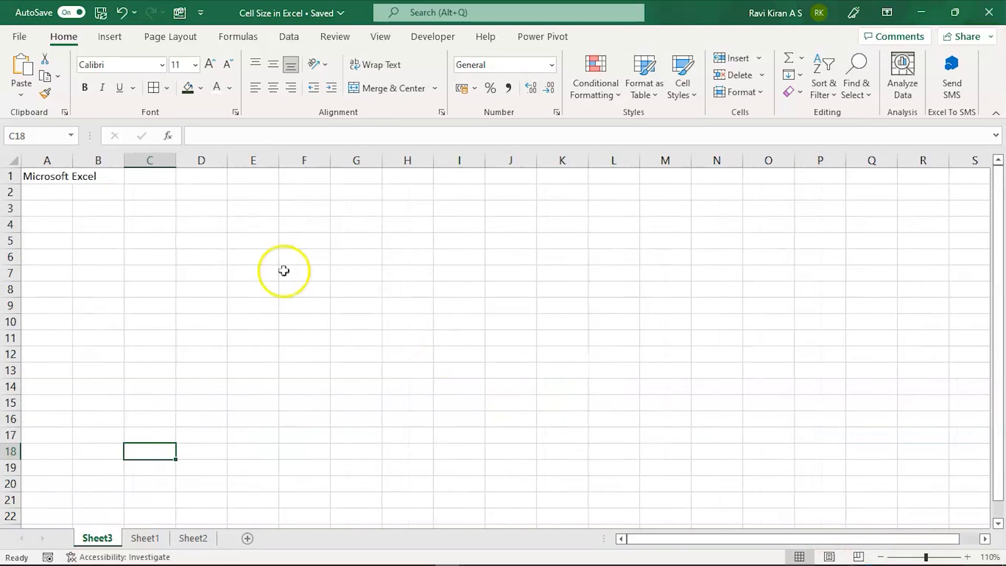
{"action": "mouse_move", "coordinate": [71, 160]}
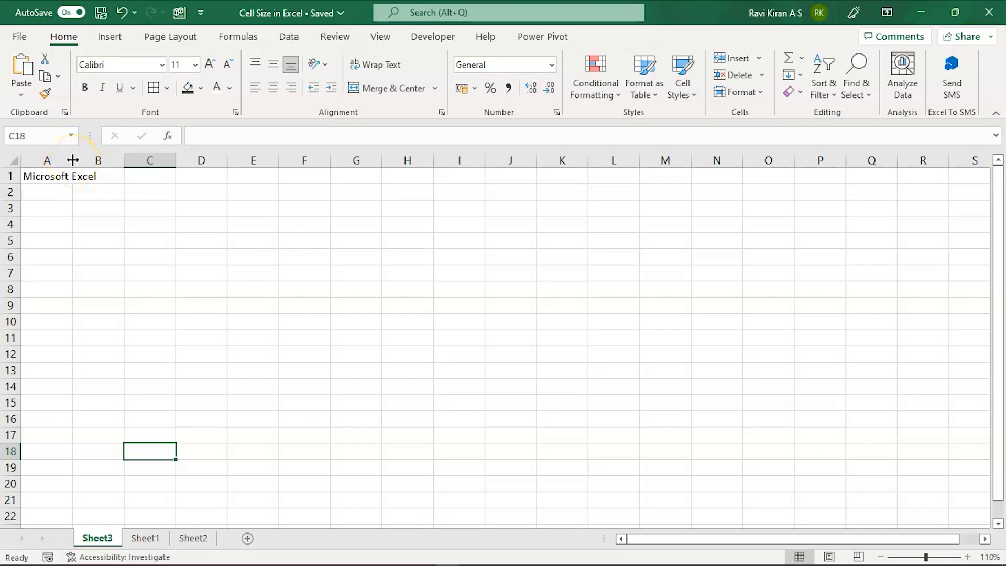
{"action": "right_click", "coordinate": [46, 160]}
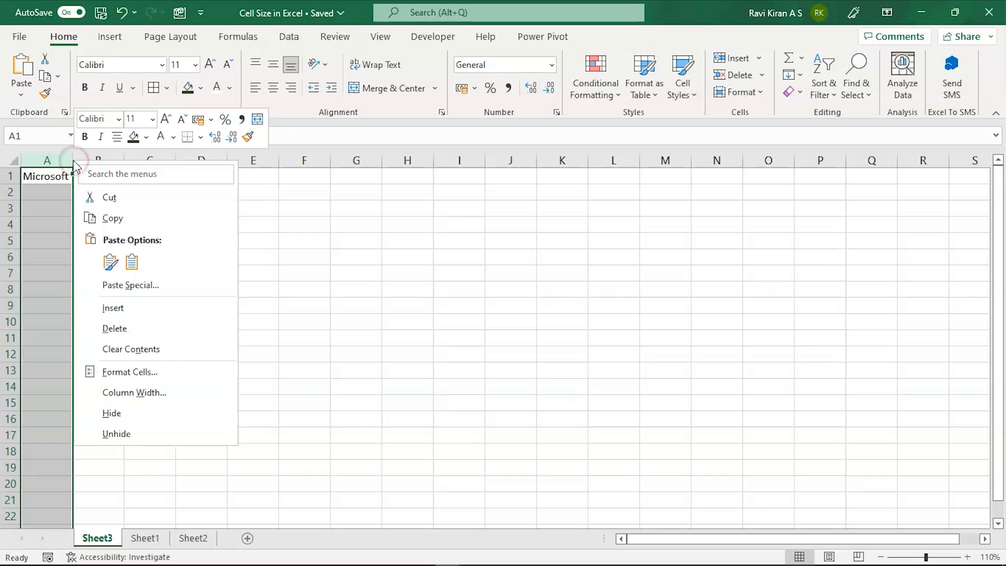
{"action": "mouse_move", "coordinate": [128, 372]}
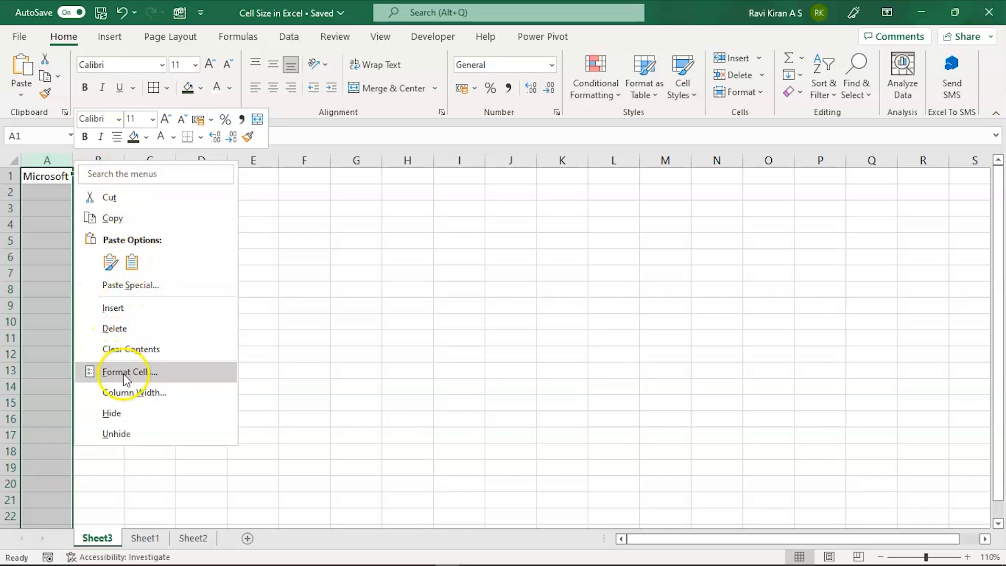
{"action": "mouse_move", "coordinate": [129, 401]}
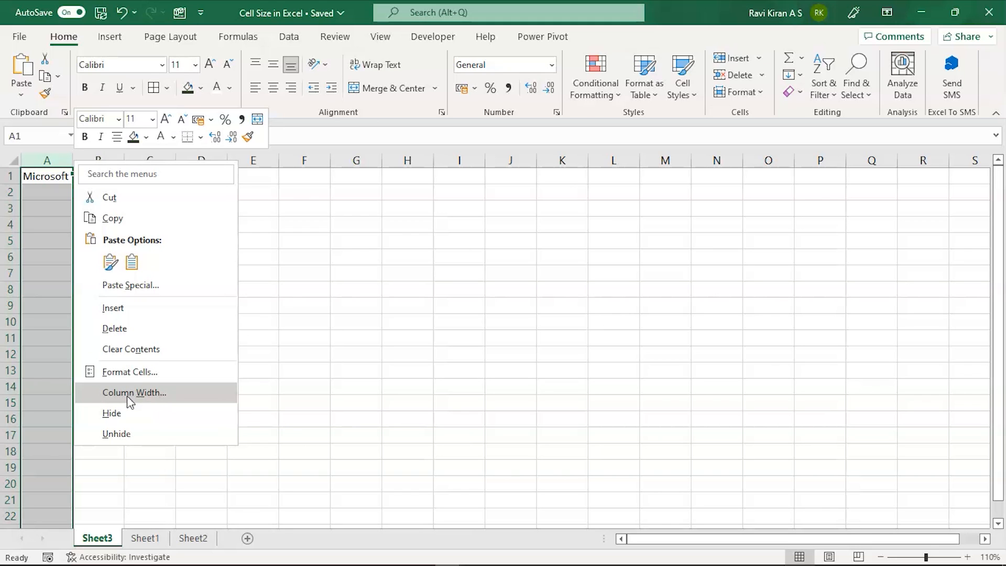
{"action": "left_click", "coordinate": [135, 392]}
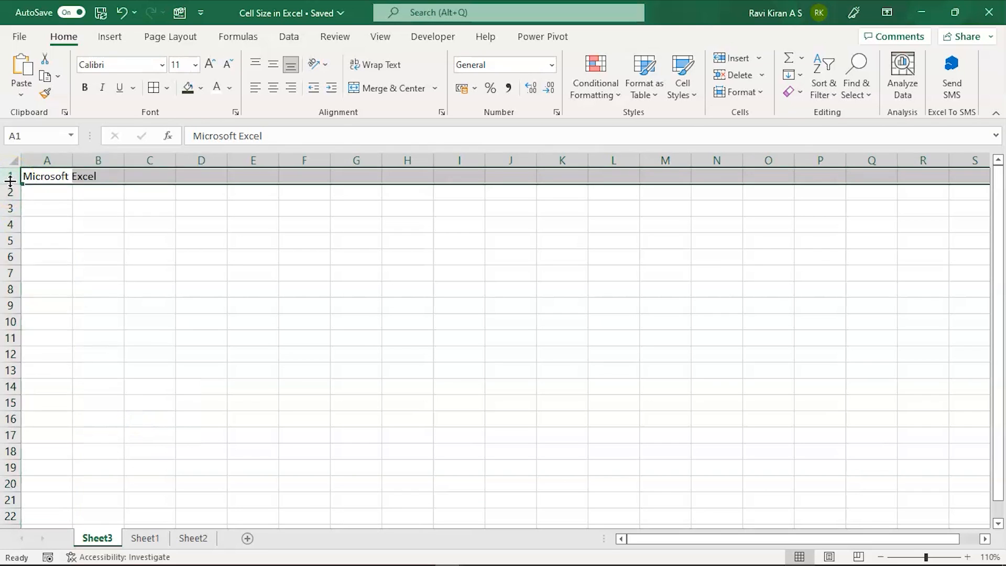
{"action": "right_click", "coordinate": [9, 177]}
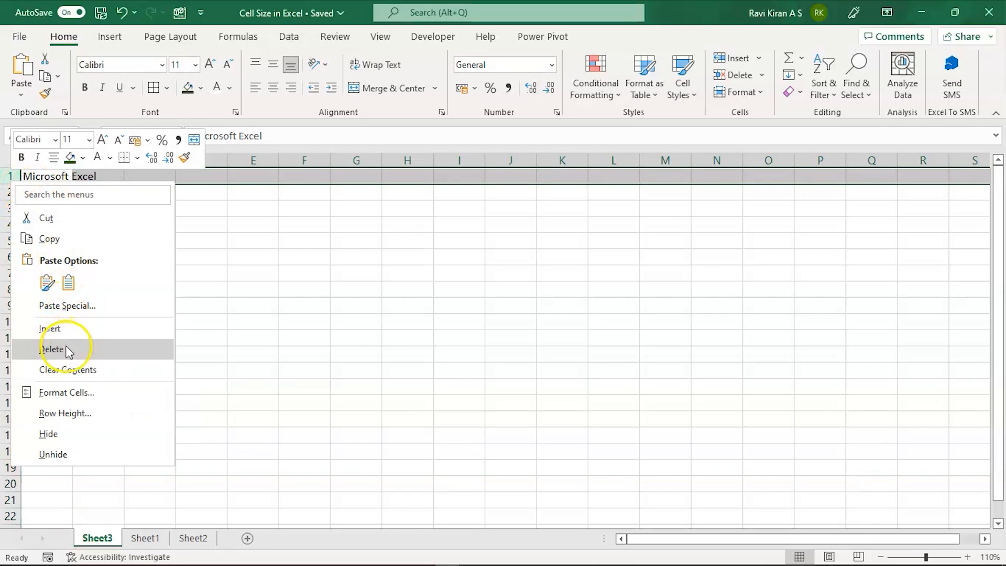
{"action": "mouse_move", "coordinate": [66, 392]}
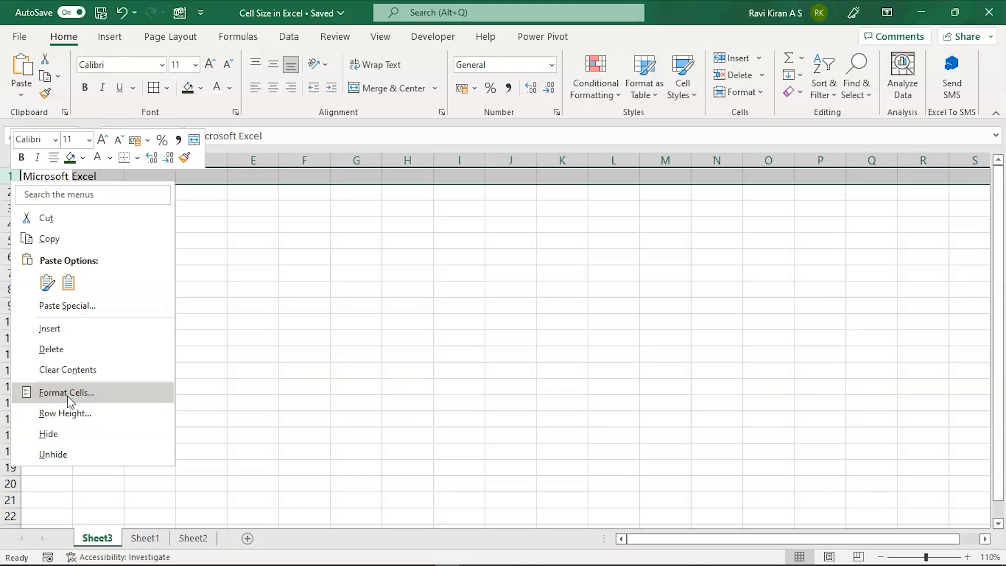
{"action": "mouse_move", "coordinate": [64, 412]}
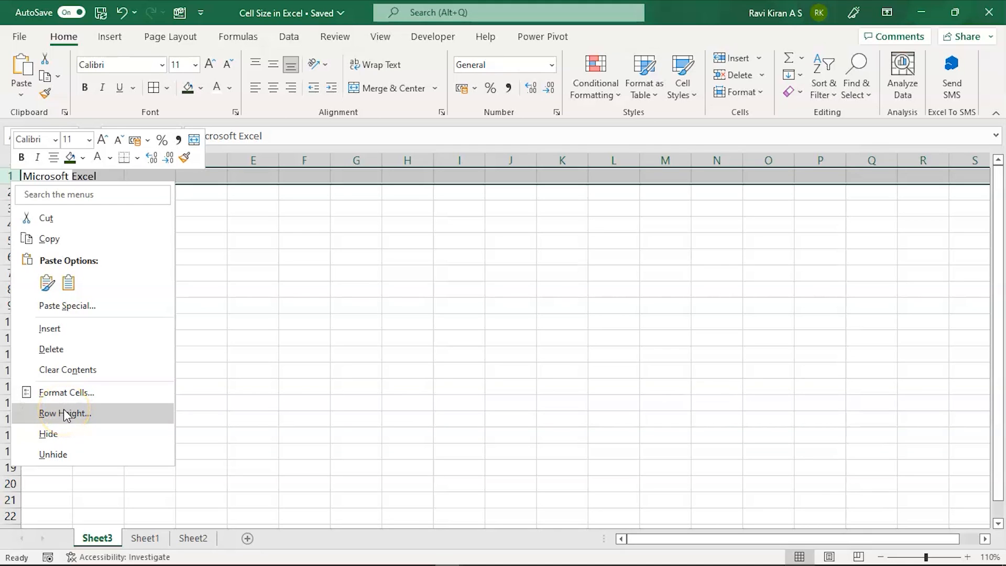
{"action": "mouse_move", "coordinate": [306, 334]}
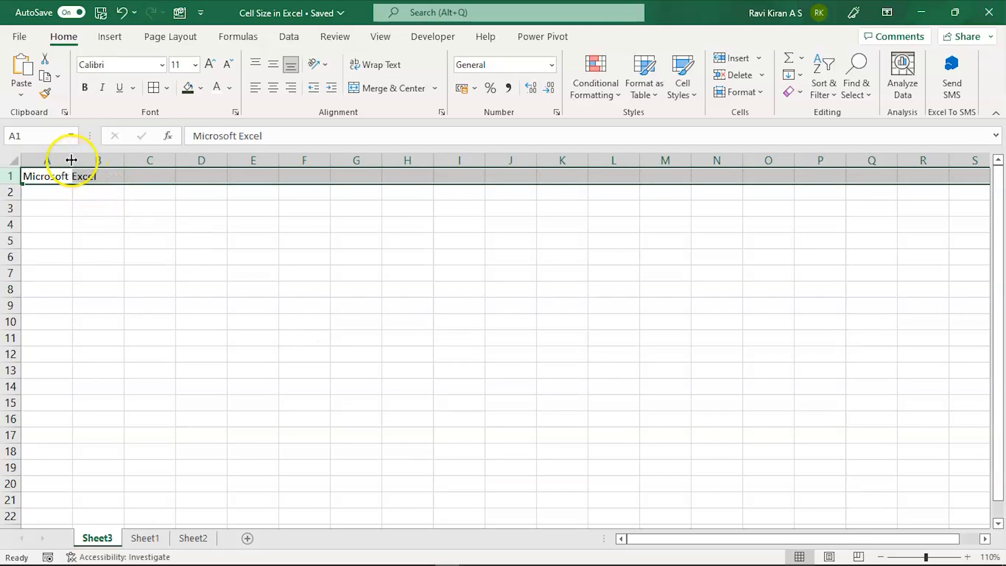
Drag-resize column A, then AutoFit its width to the 'Microsoft Excel' text.
{"action": "left_click_drag", "start_coordinate": [71, 160], "coordinate": [140, 159]}
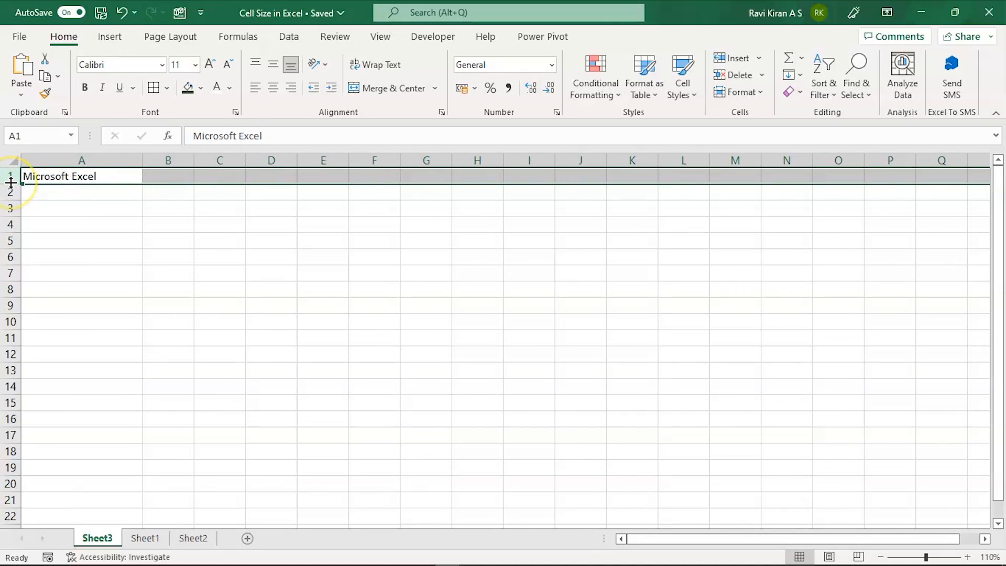
{"action": "left_click_drag", "start_coordinate": [9, 184], "coordinate": [10, 201]}
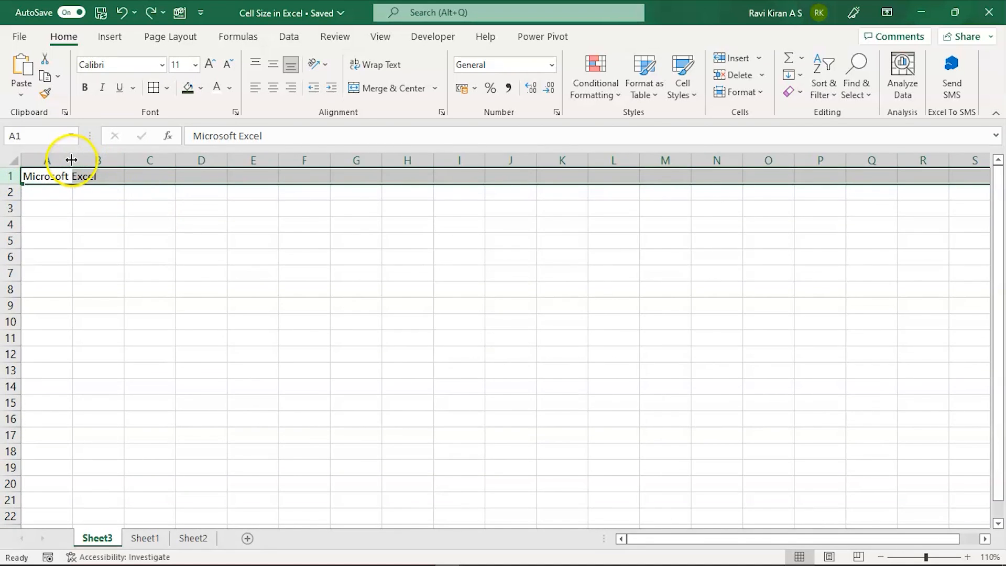
{"action": "left_click_drag", "start_coordinate": [72, 160], "coordinate": [120, 159]}
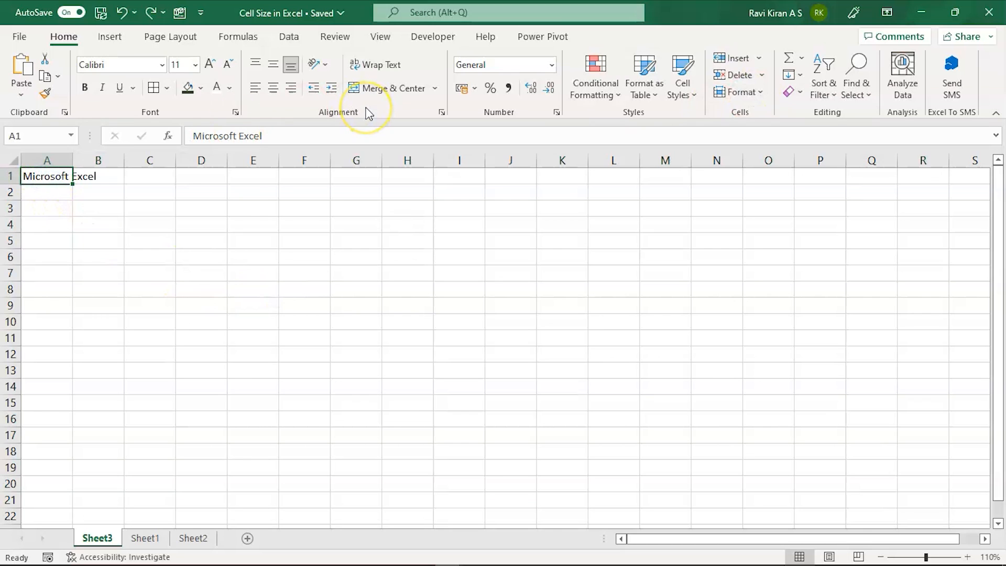
{"action": "mouse_move", "coordinate": [741, 91]}
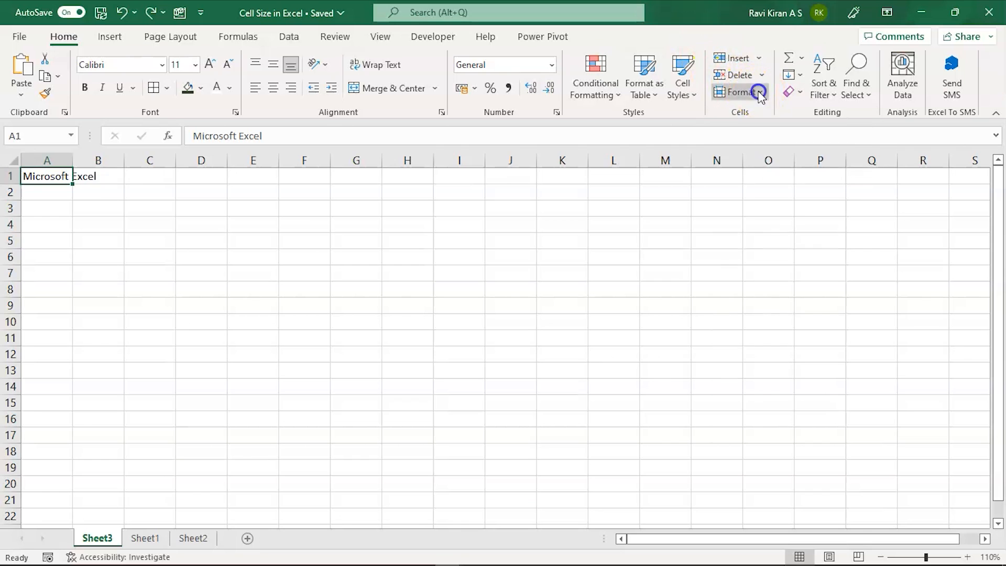
{"action": "left_click", "coordinate": [740, 92]}
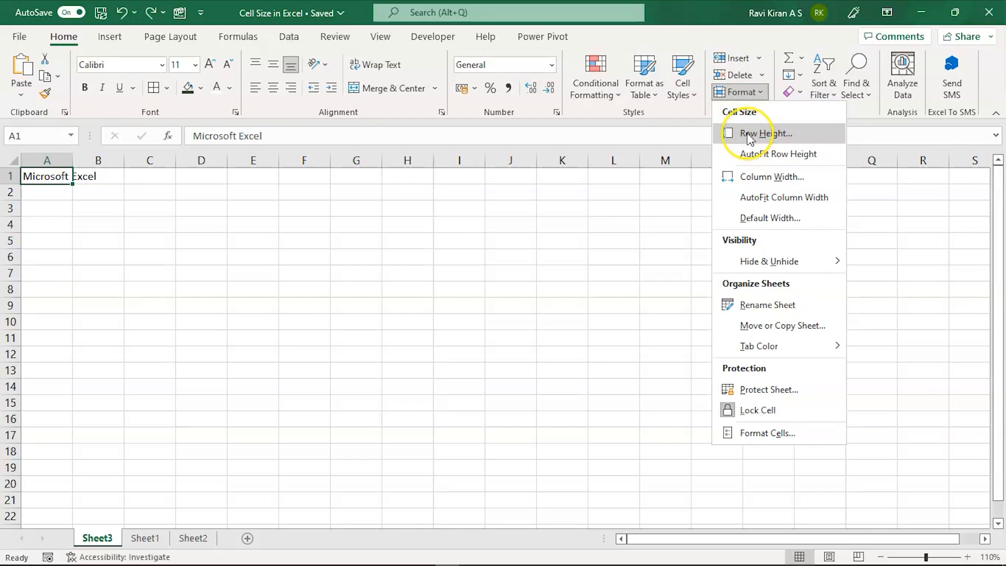
{"action": "mouse_move", "coordinate": [771, 177]}
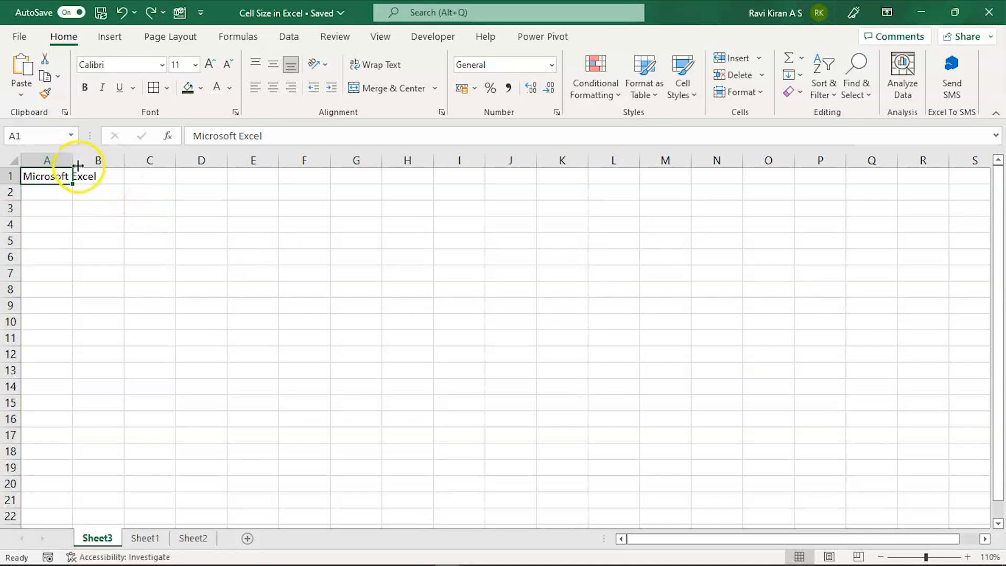
{"action": "left_click_drag", "start_coordinate": [74, 159], "coordinate": [157, 160]}
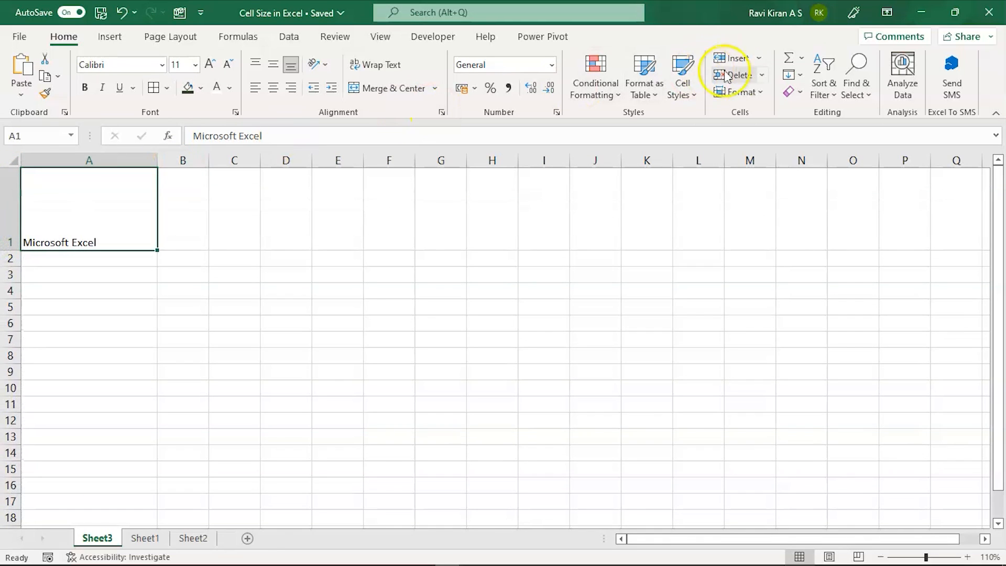
{"action": "left_click", "coordinate": [738, 92]}
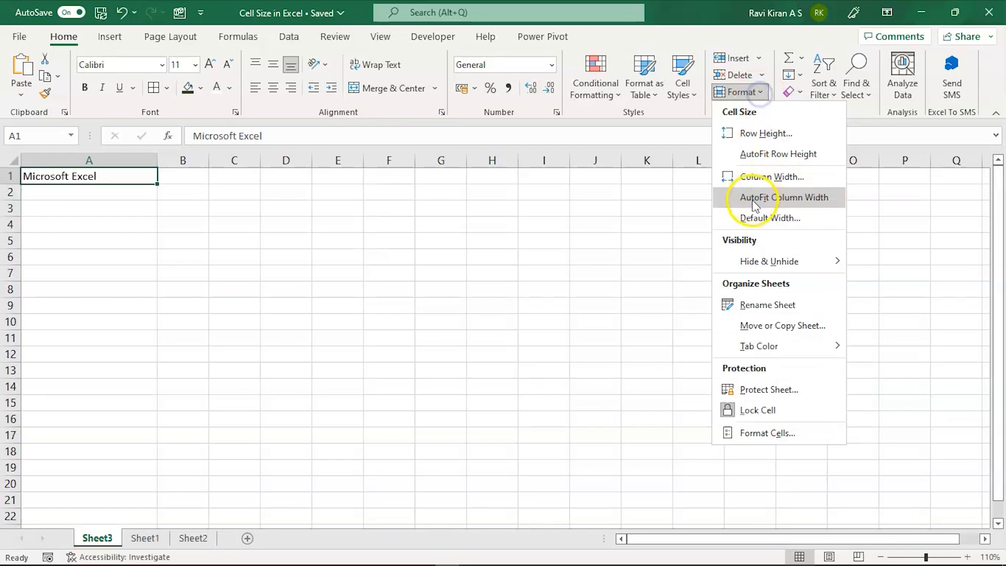
{"action": "left_click", "coordinate": [782, 197]}
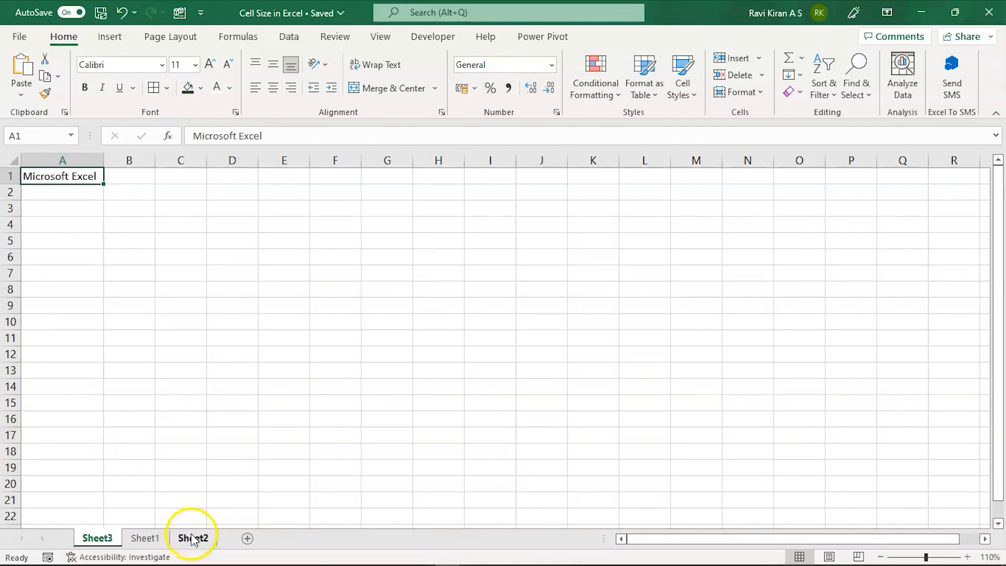
Open the Sheet2 tab holding the large orders data table.
{"action": "left_click", "coordinate": [192, 538]}
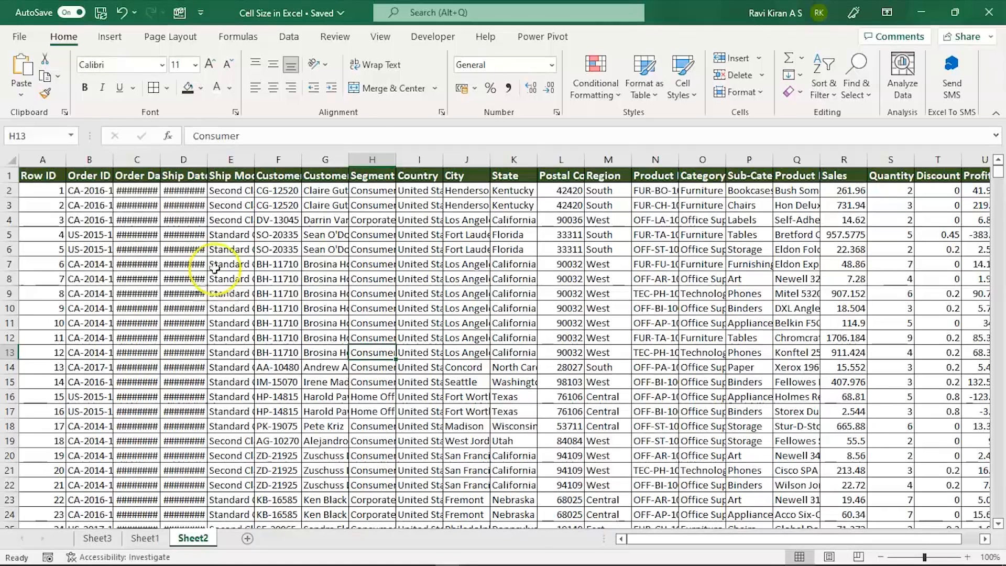
{"action": "mouse_move", "coordinate": [740, 92]}
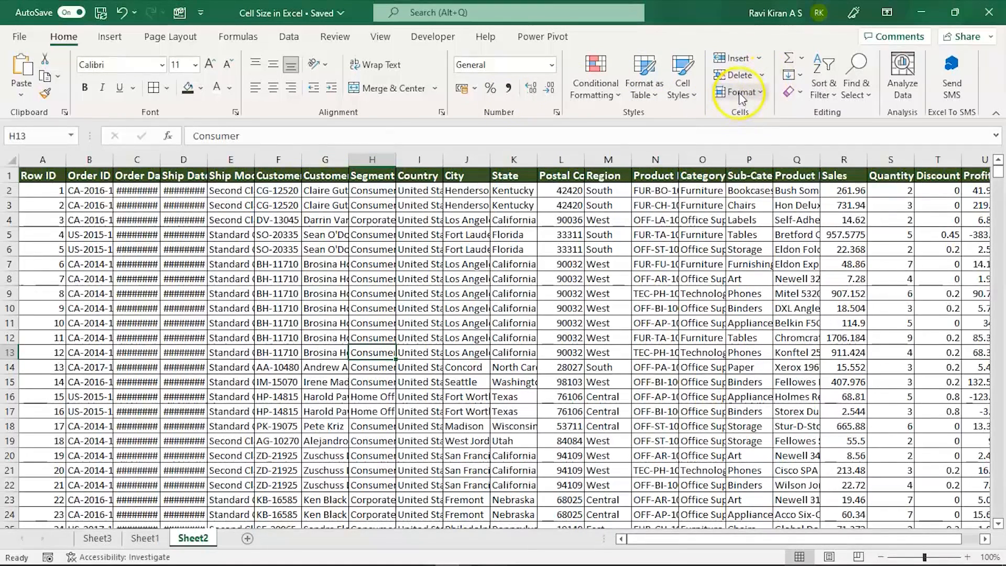
{"action": "mouse_move", "coordinate": [741, 92]}
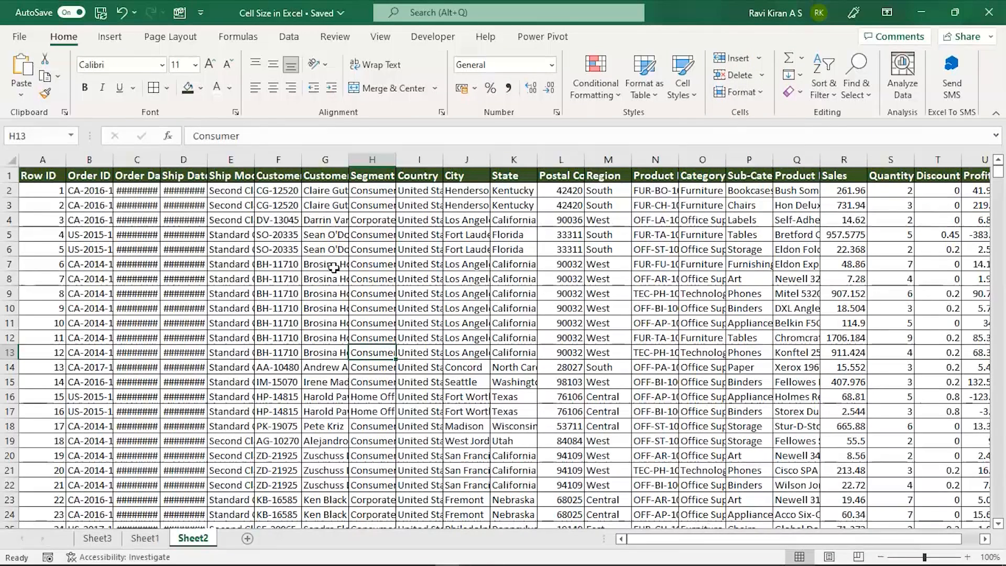
{"action": "mouse_move", "coordinate": [129, 264]}
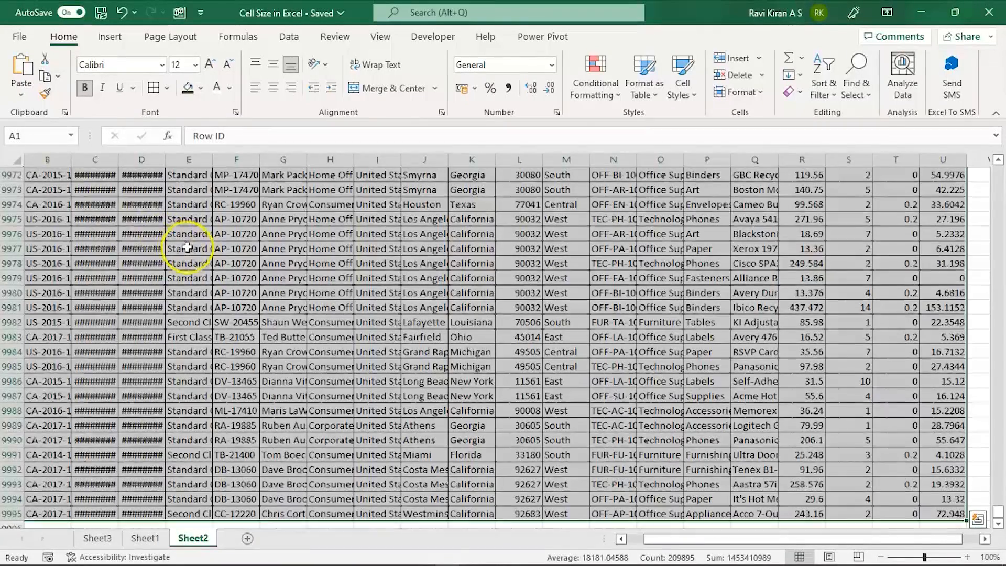
From the table's top, AutoFit all column widths and row heights with Alt shortcuts.
{"action": "key", "text": "ctrl+Home"}
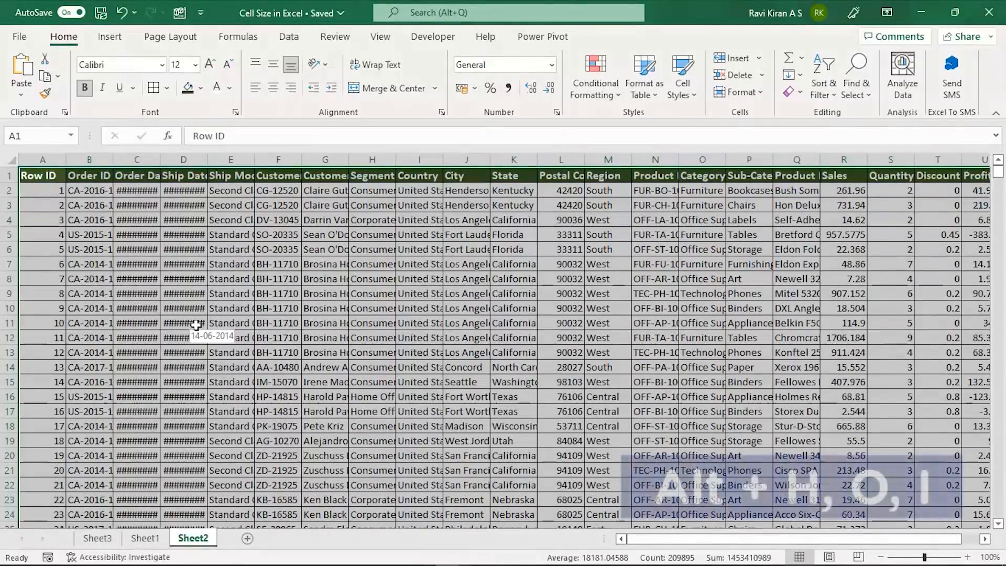
{"action": "key", "text": "alt"}
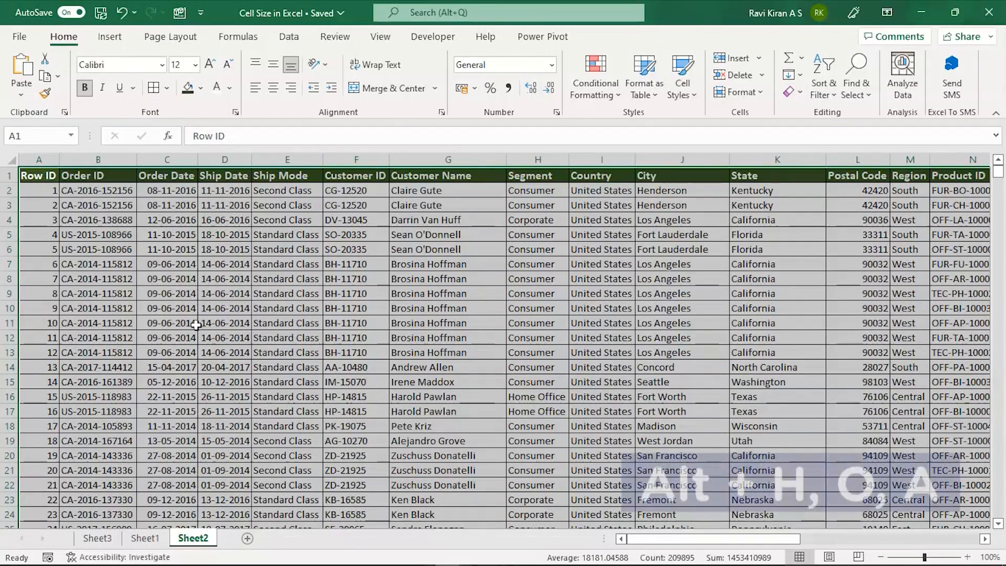
{"action": "key", "text": "alt"}
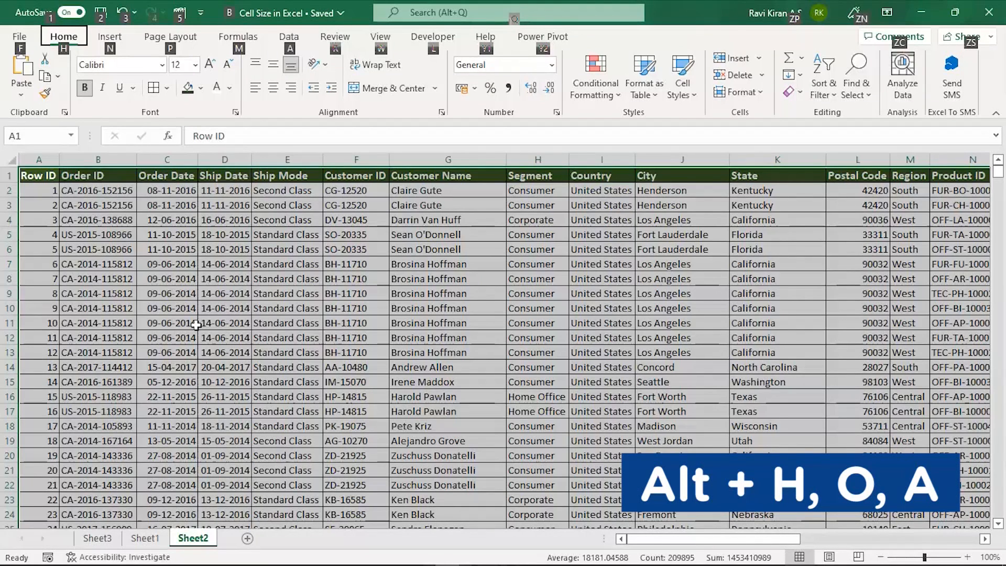
{"action": "key", "text": "alt"}
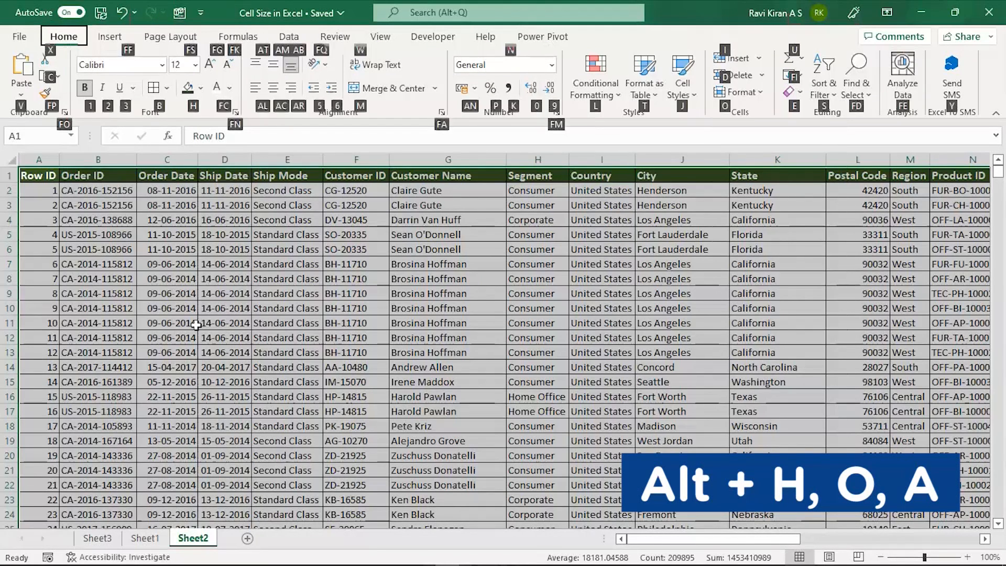